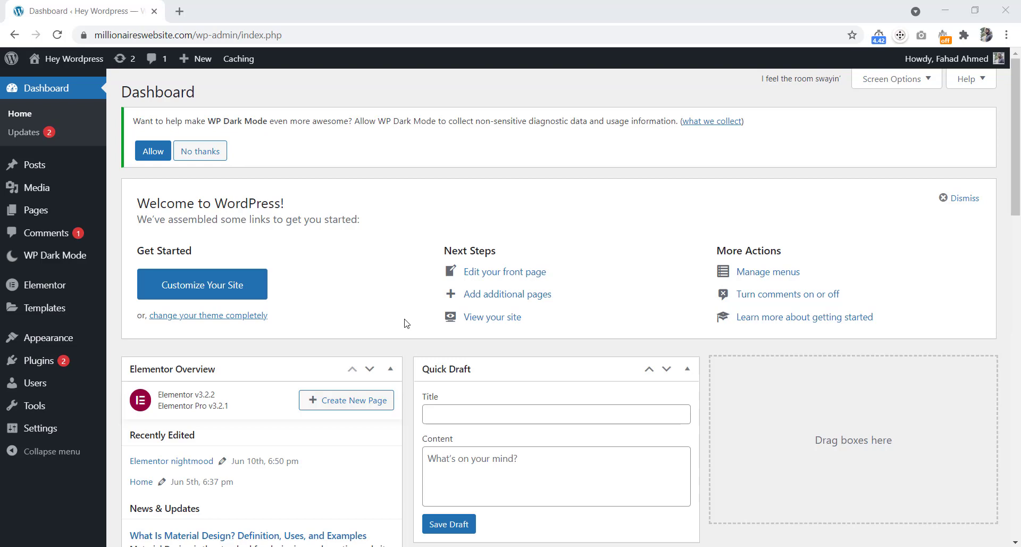
pyautogui.moveTo(335, 293)
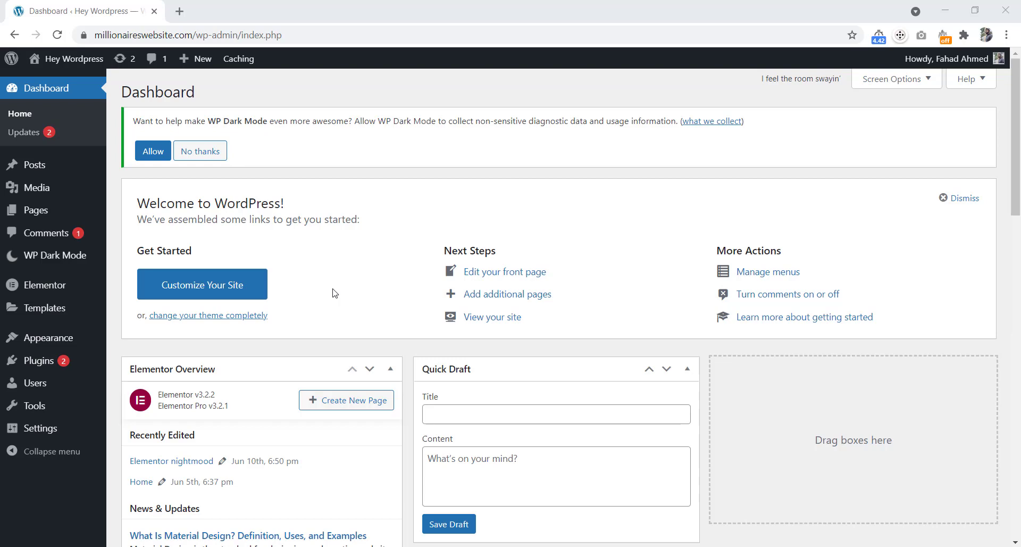
# Step: Open the Add Plugins page from the Plugins admin menu
pyautogui.click(39, 361)
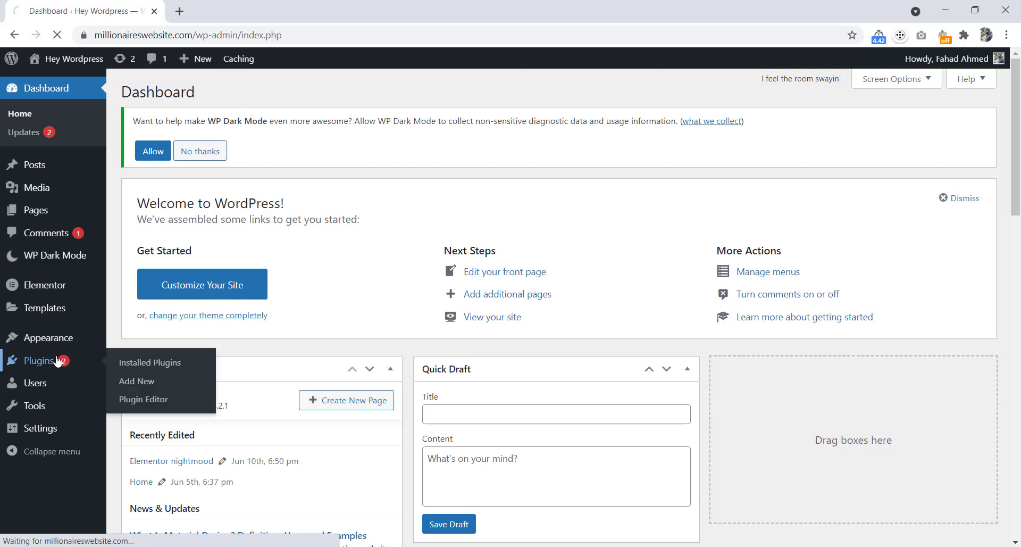
pyautogui.click(149, 363)
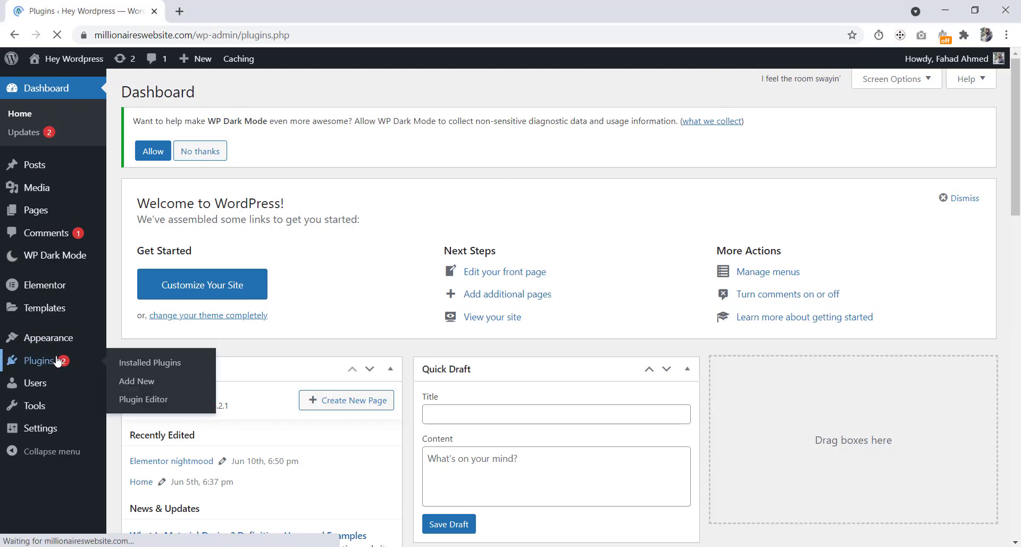
pyautogui.click(150, 362)
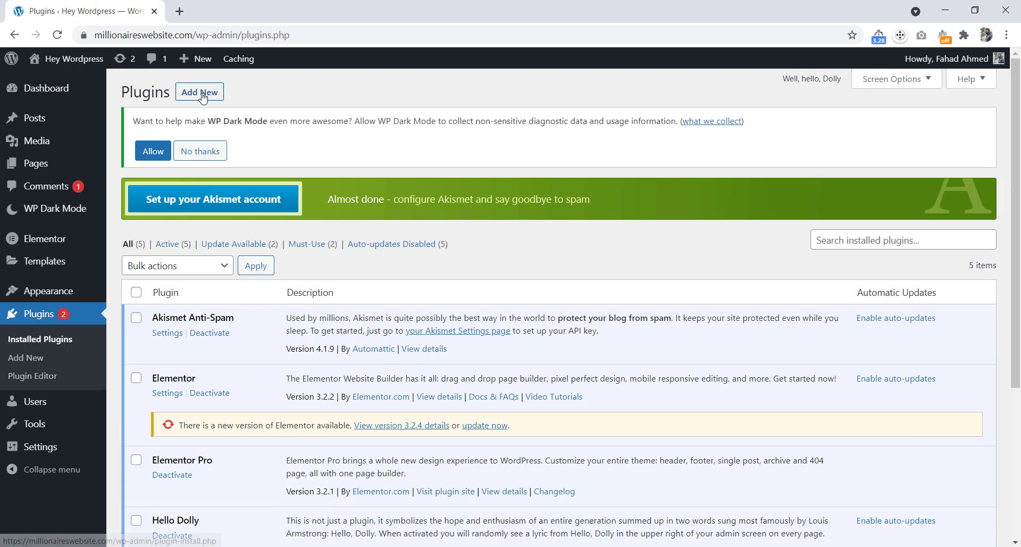
pyautogui.click(200, 92)
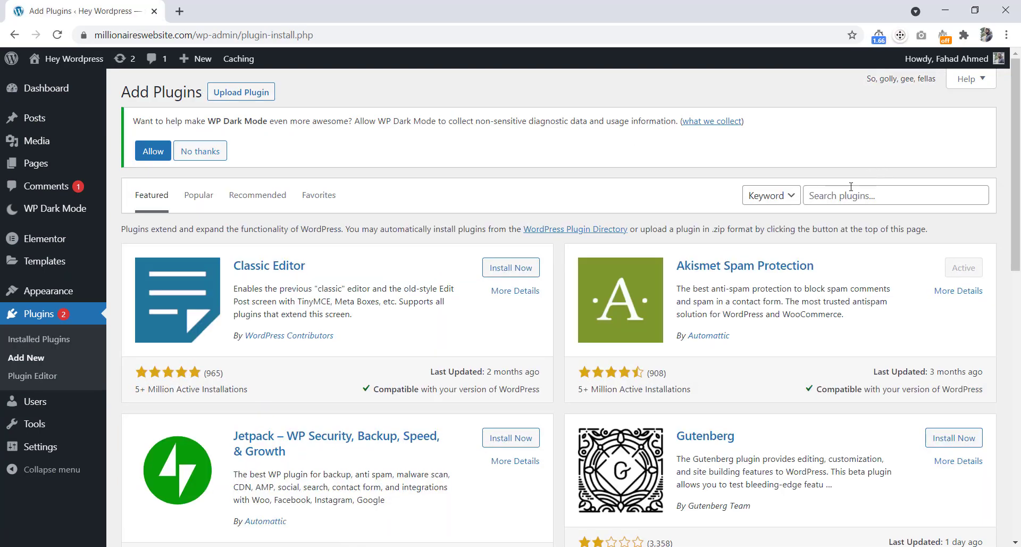
# Step: Search plugins for 'wp' and install the WPForms plugin
pyautogui.write('wp form')
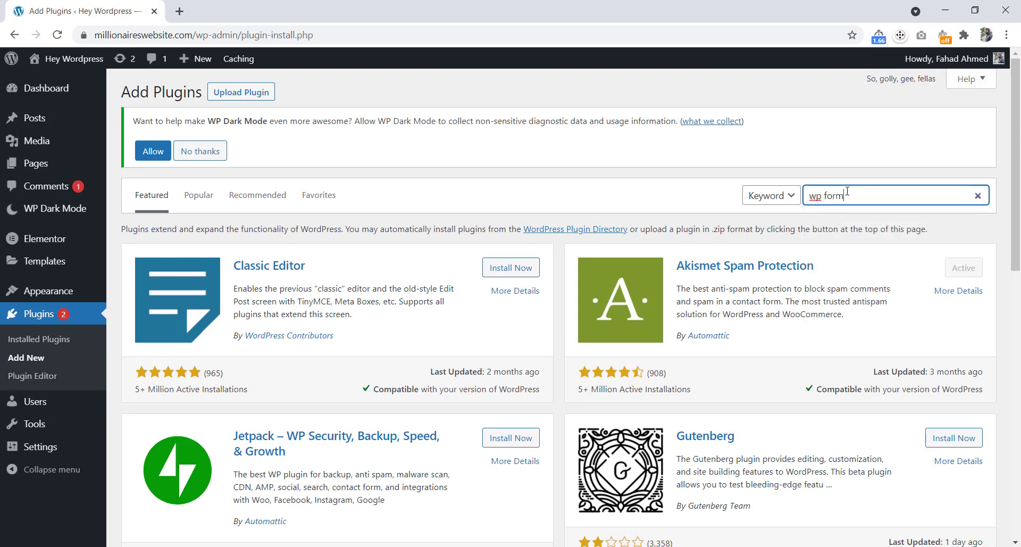
pyautogui.press('Enter')
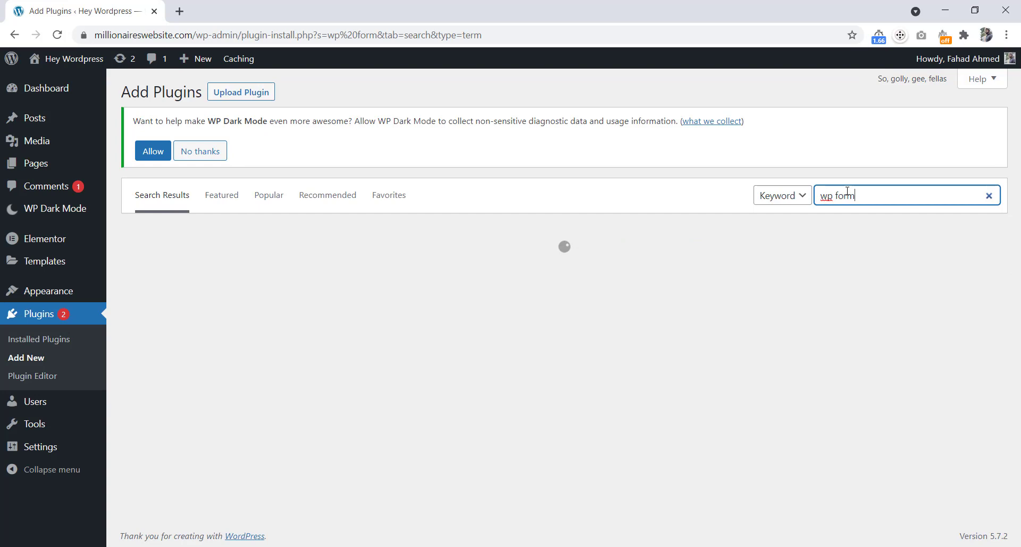
pyautogui.press('Enter')
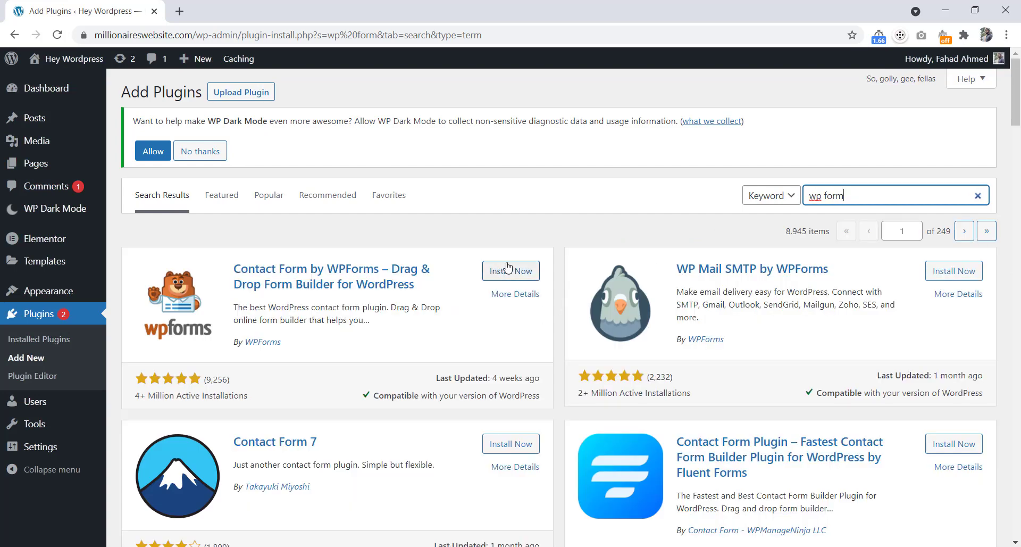
pyautogui.click(510, 271)
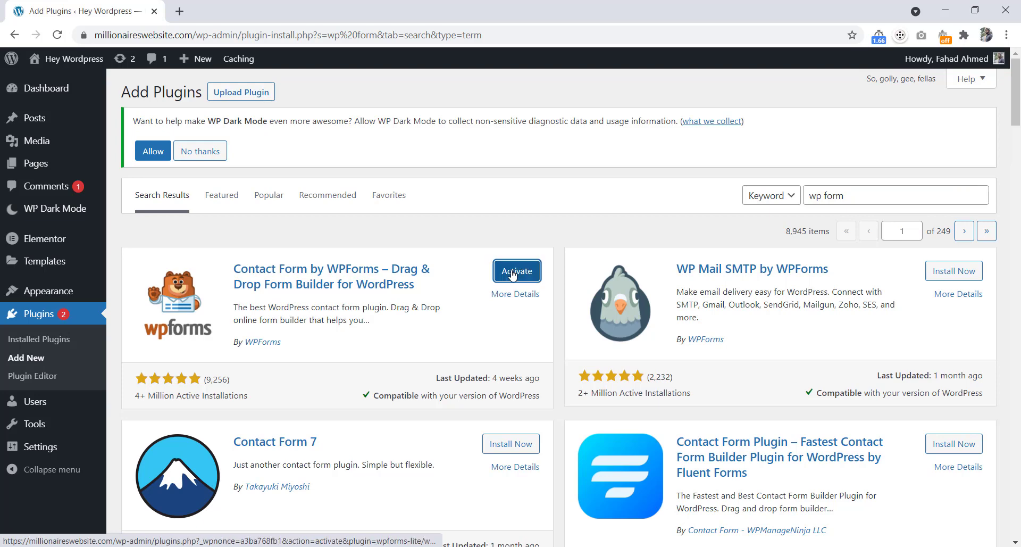
# Step: Activate WPForms and start creating your first form from its welcome page
pyautogui.click(517, 271)
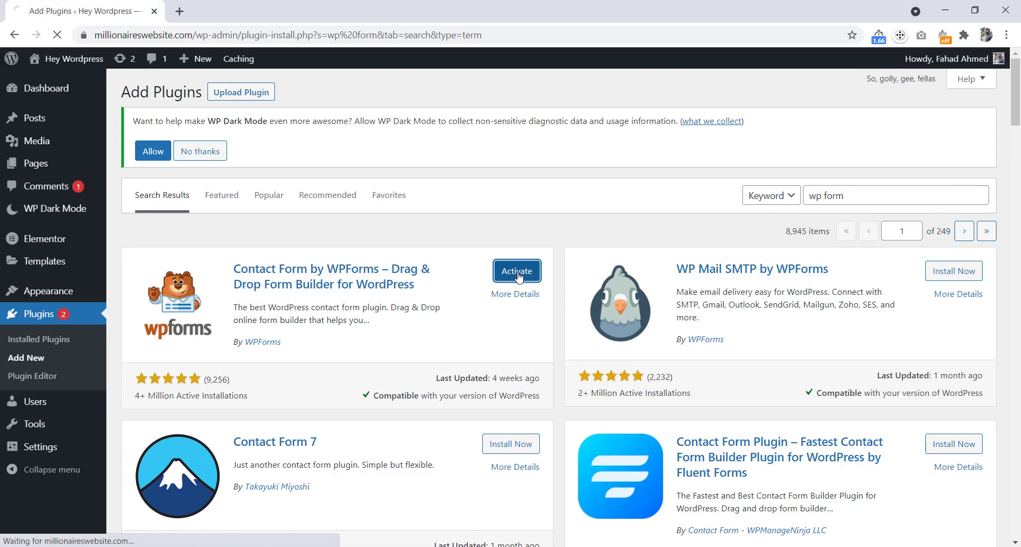
pyautogui.click(517, 271)
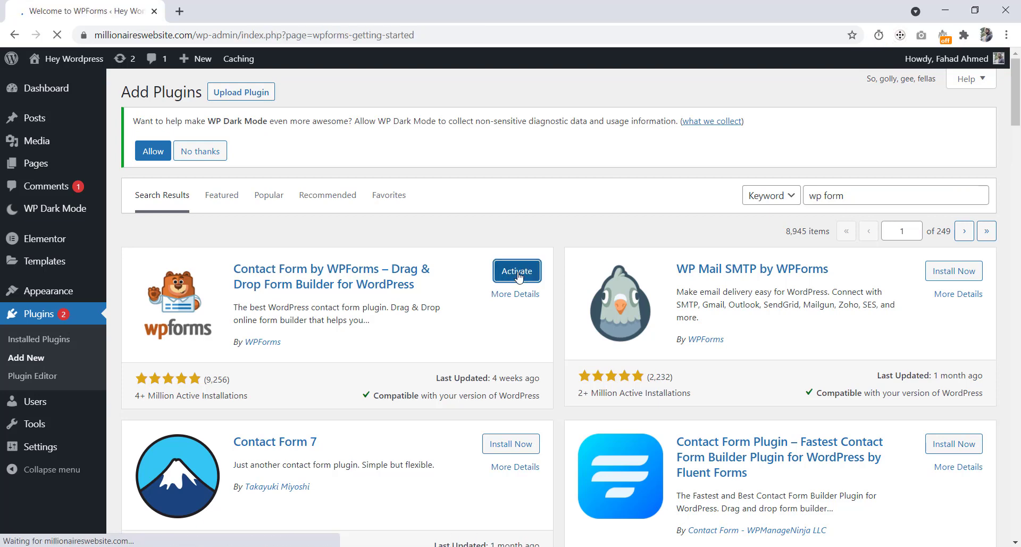
pyautogui.click(517, 271)
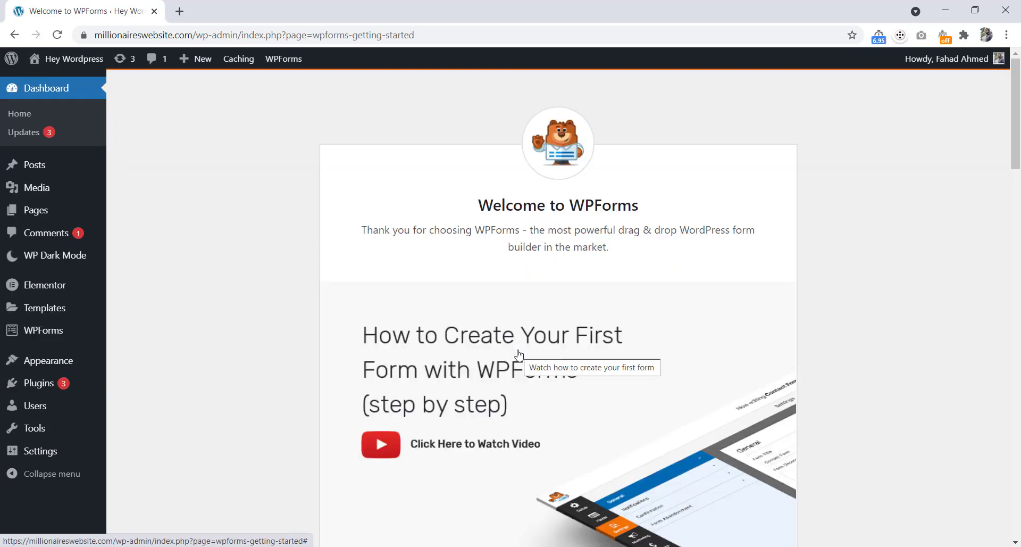
pyautogui.scroll(-3)
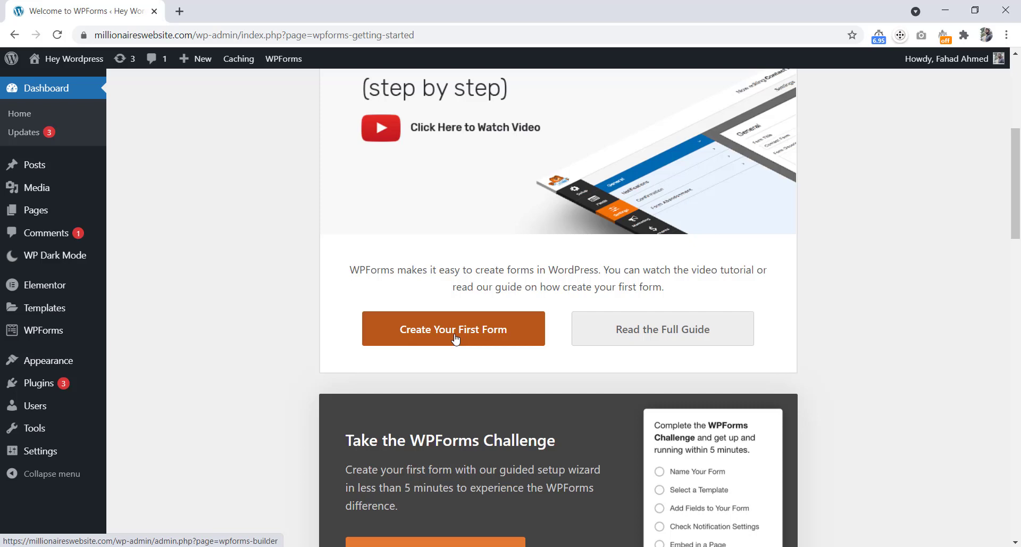
pyautogui.click(454, 329)
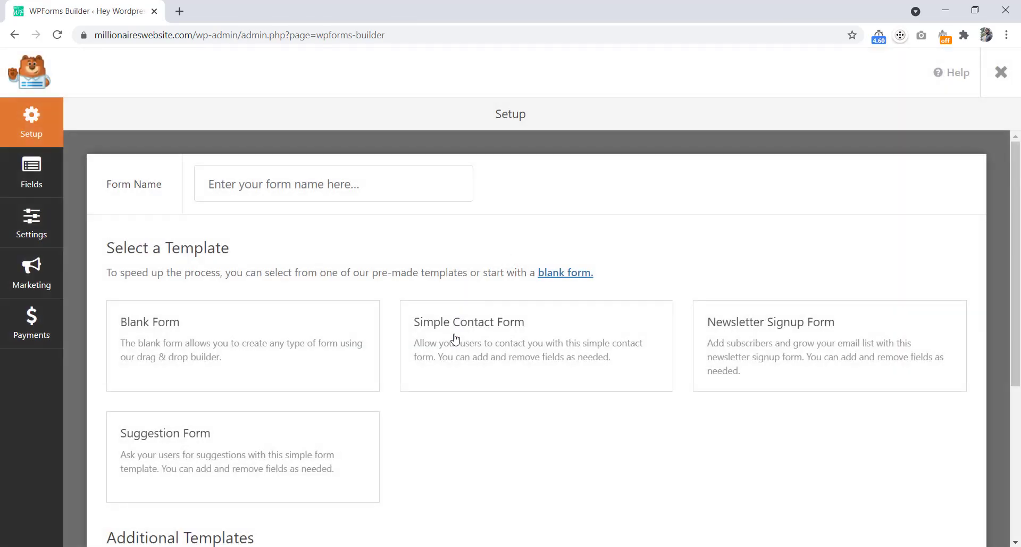
# Step: Name the form "Fahad's Forms" and create it from the Simple Contact Form template
pyautogui.click(334, 183)
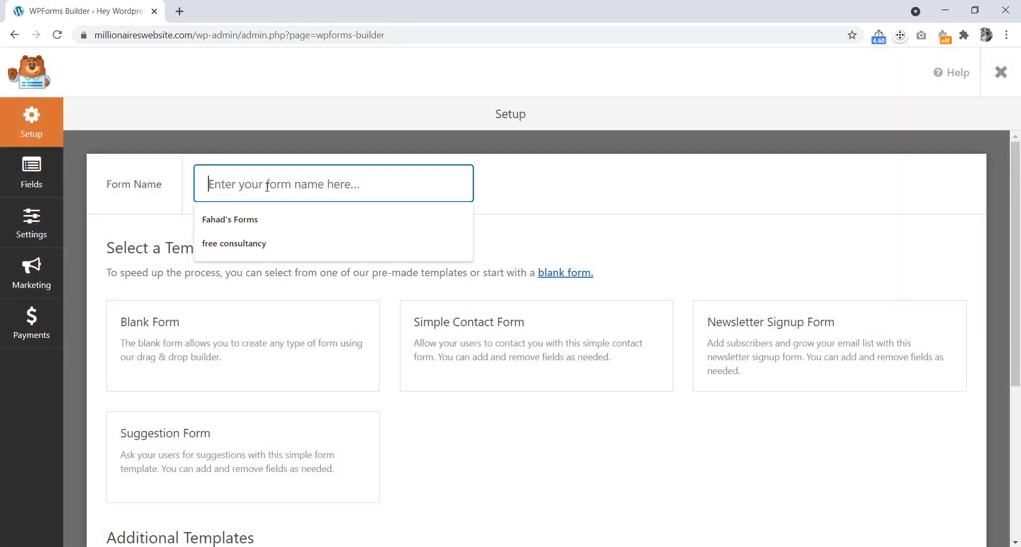
pyautogui.click(230, 220)
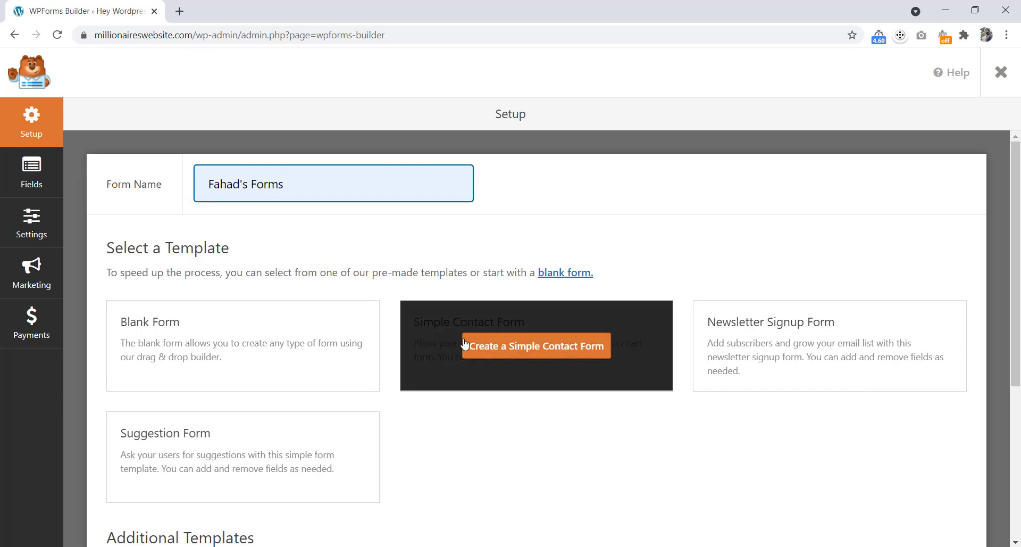
pyautogui.click(536, 346)
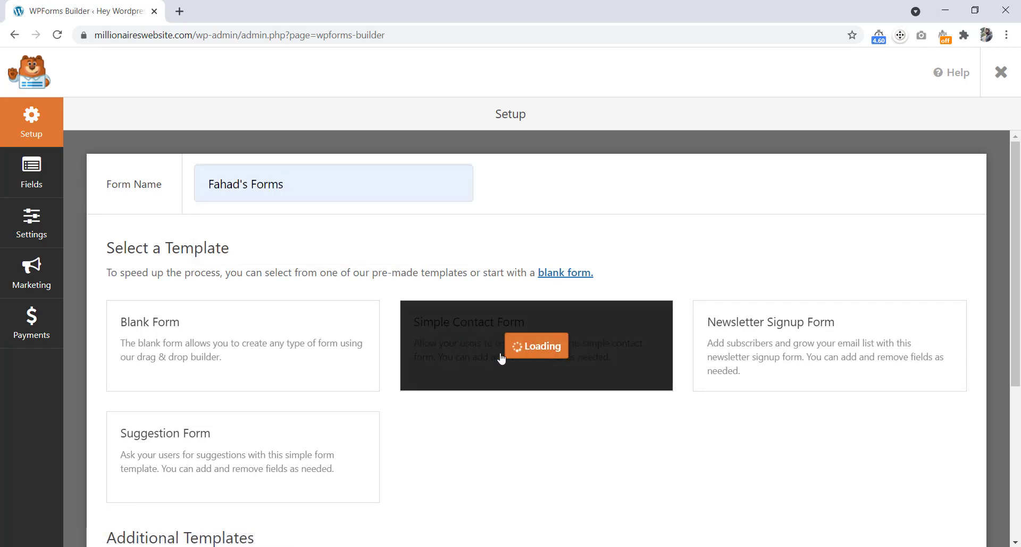
pyautogui.click(537, 346)
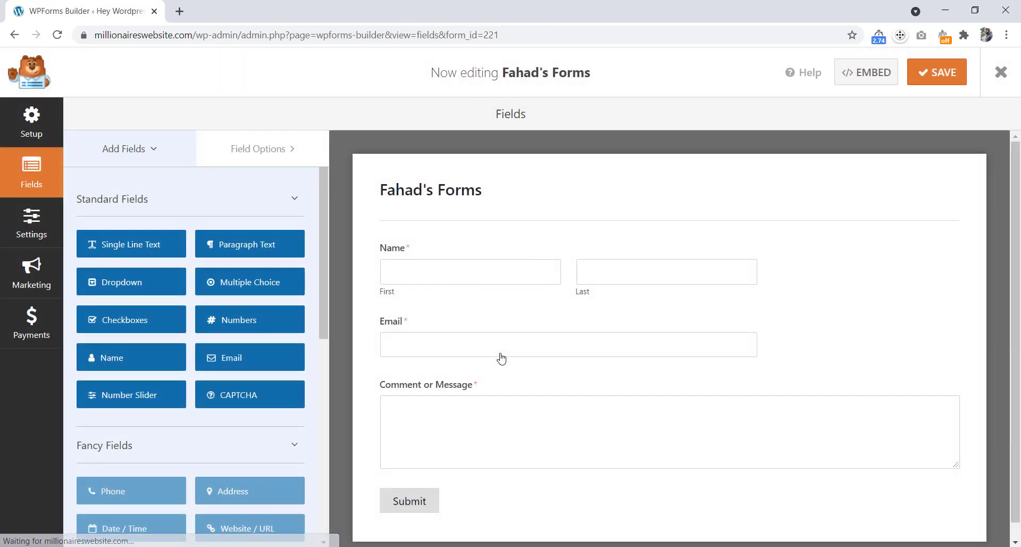
pyautogui.moveTo(668, 296)
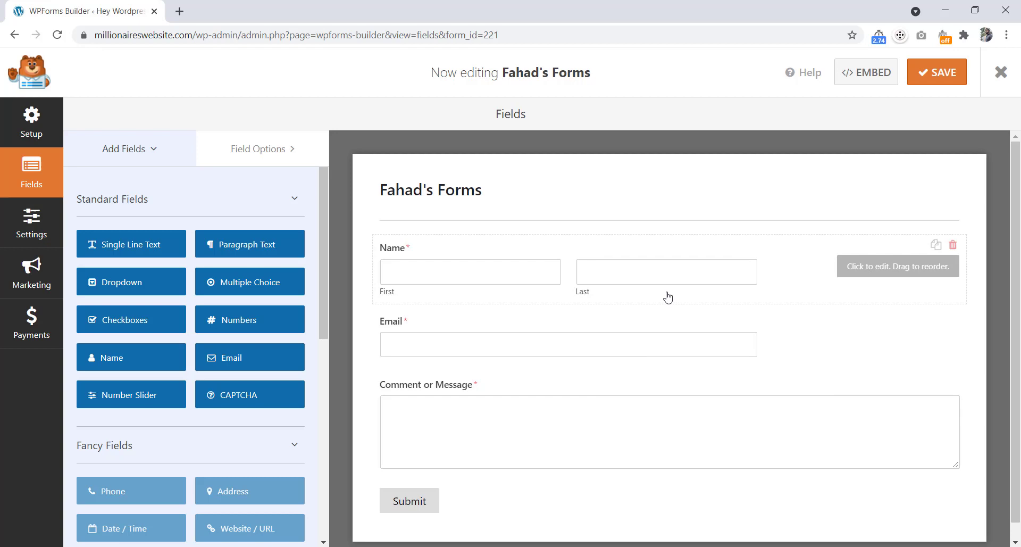
pyautogui.moveTo(852, 95)
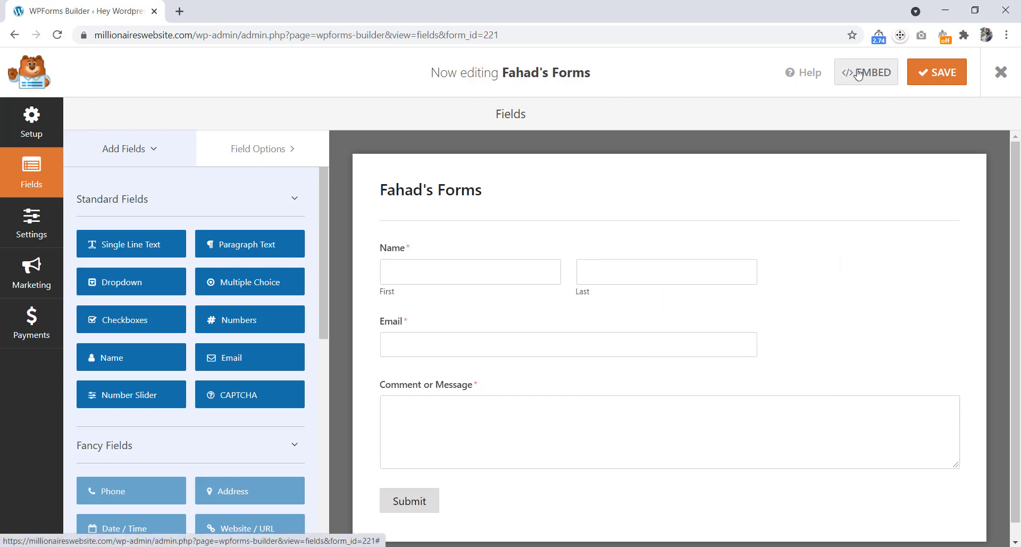
# Step: Reveal the form's embed shortcode [wpforms id="221"], then save the form
pyautogui.click(866, 72)
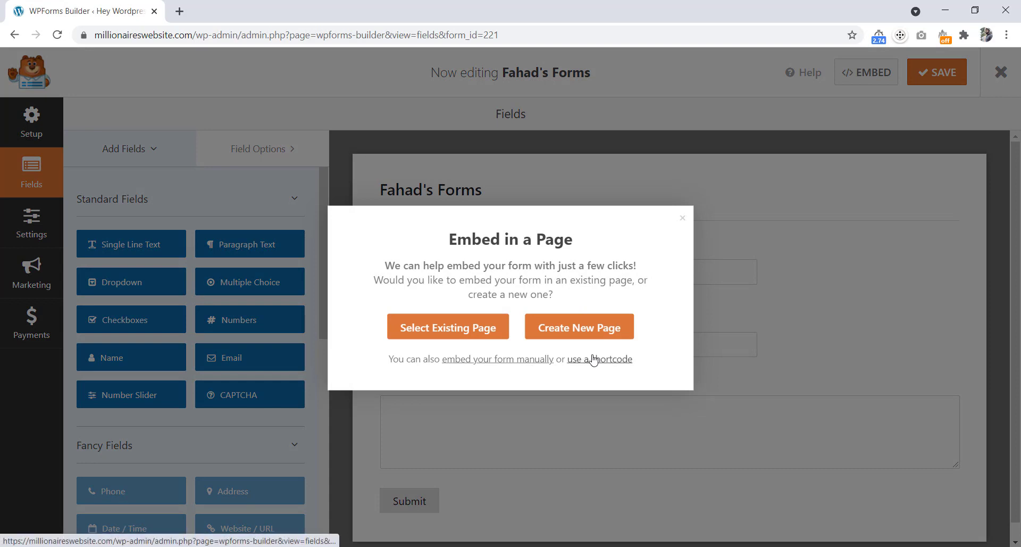
pyautogui.click(600, 359)
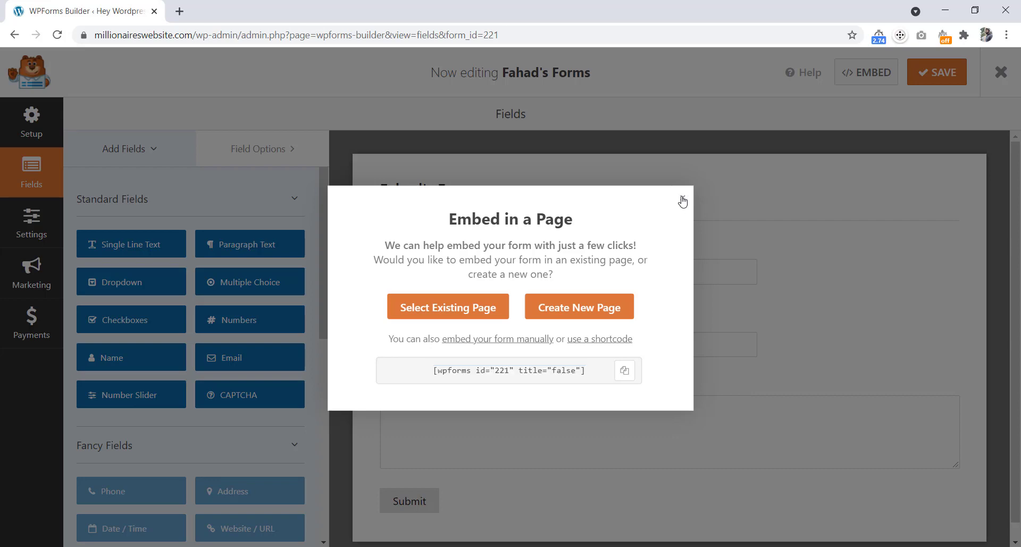
pyautogui.click(684, 201)
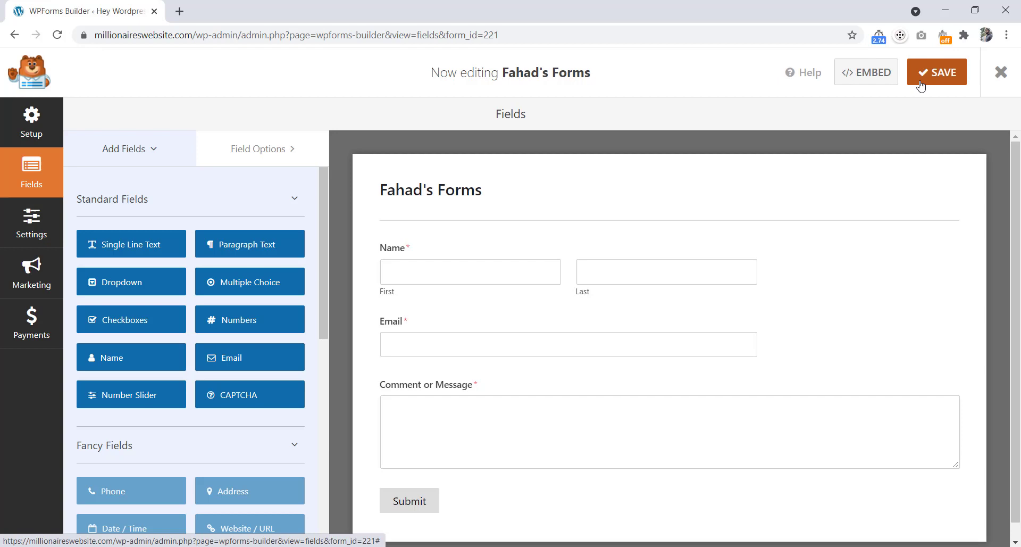
pyautogui.click(1001, 72)
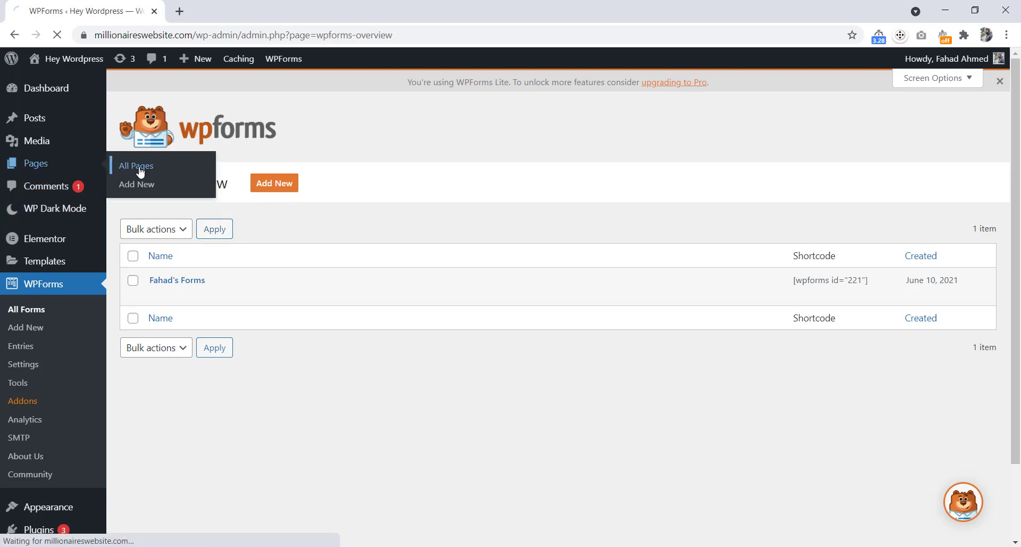
# Step: From All Pages, edit the Elementor nightmood page with Elementor
pyautogui.click(135, 166)
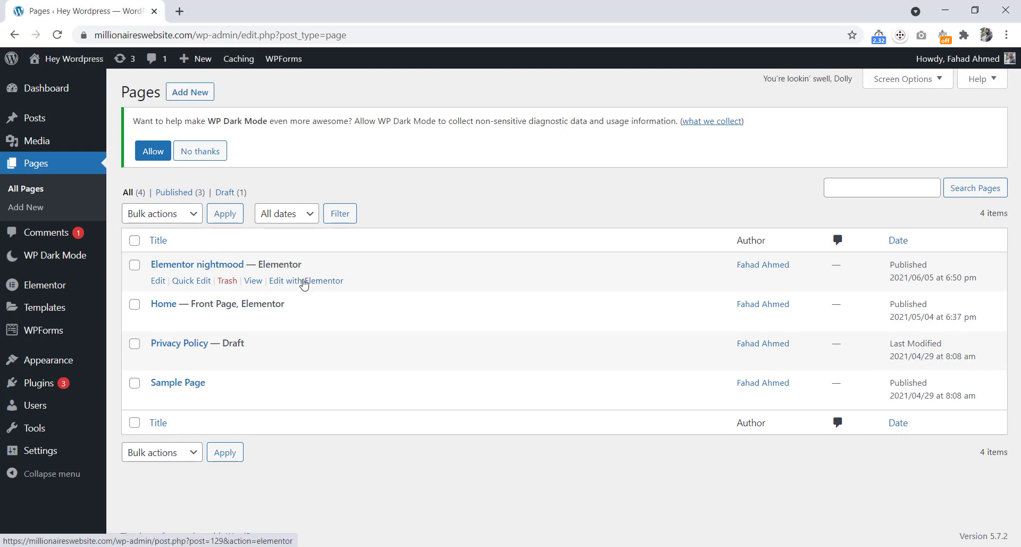
pyautogui.click(306, 281)
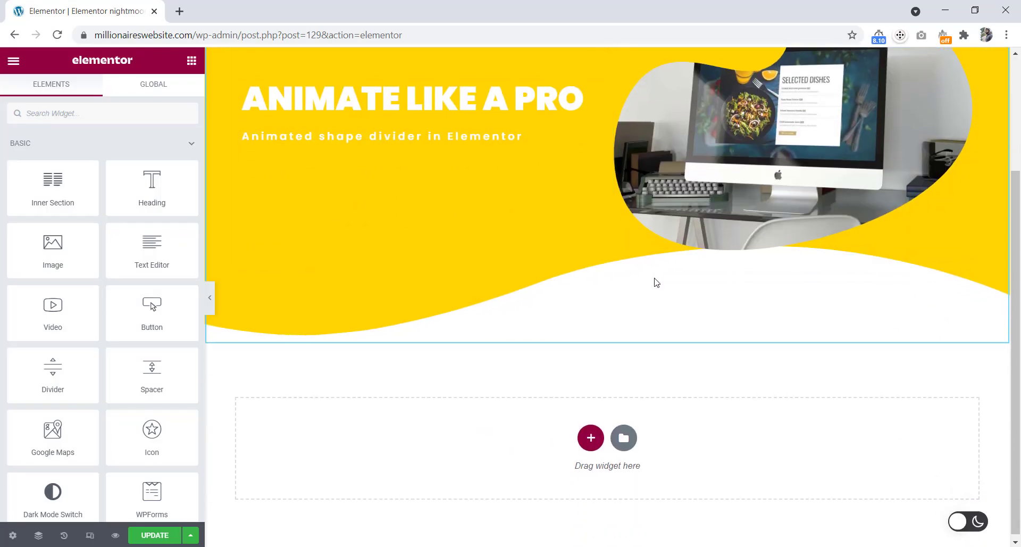
# Step: Add a section below the yellow hero and search widgets for 'short'
pyautogui.click(591, 437)
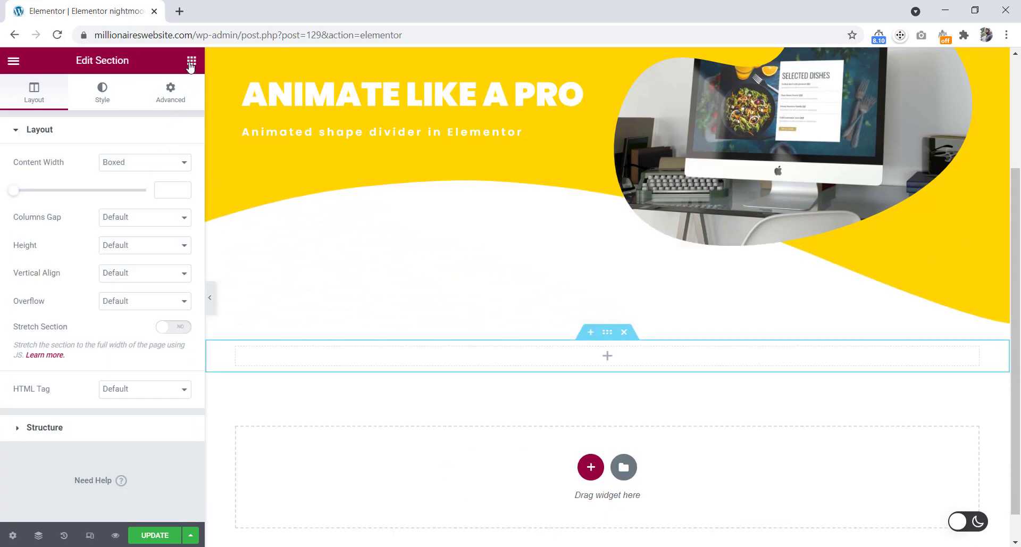
pyautogui.click(191, 61)
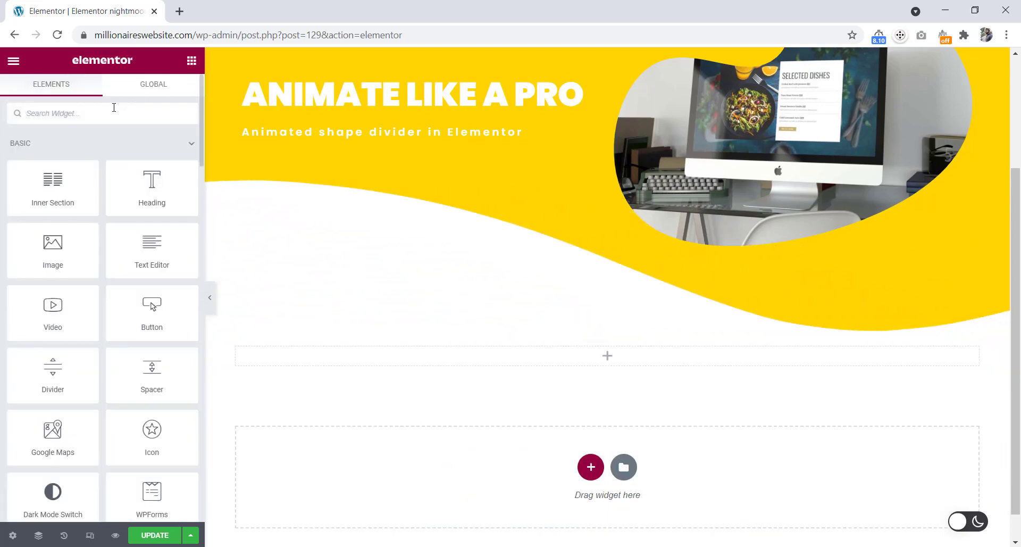
pyautogui.write('short')
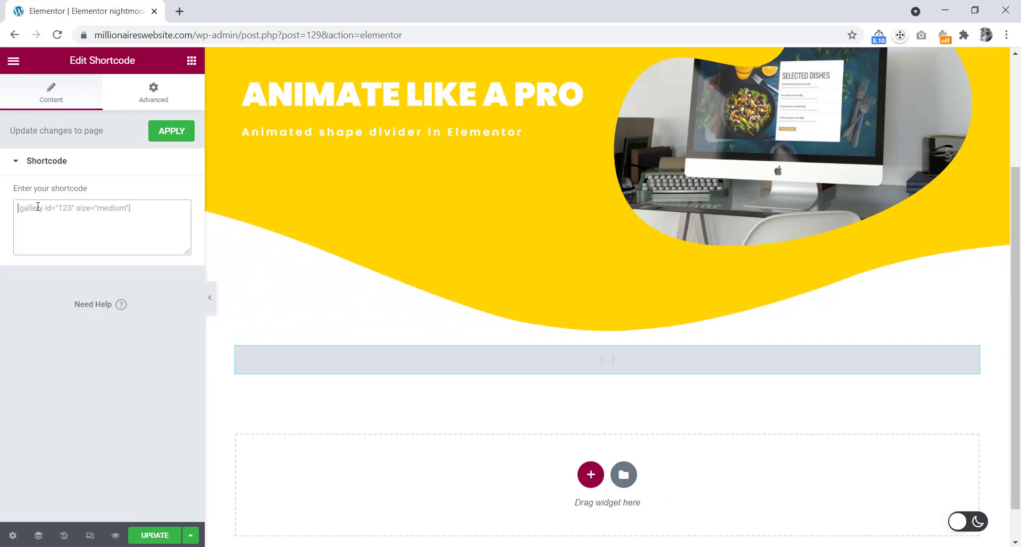
# Step: Apply the shortcode [wpforms id="221" title="false"] and scroll to the rendered form
pyautogui.write('[wpforms id="221" title="false"]')
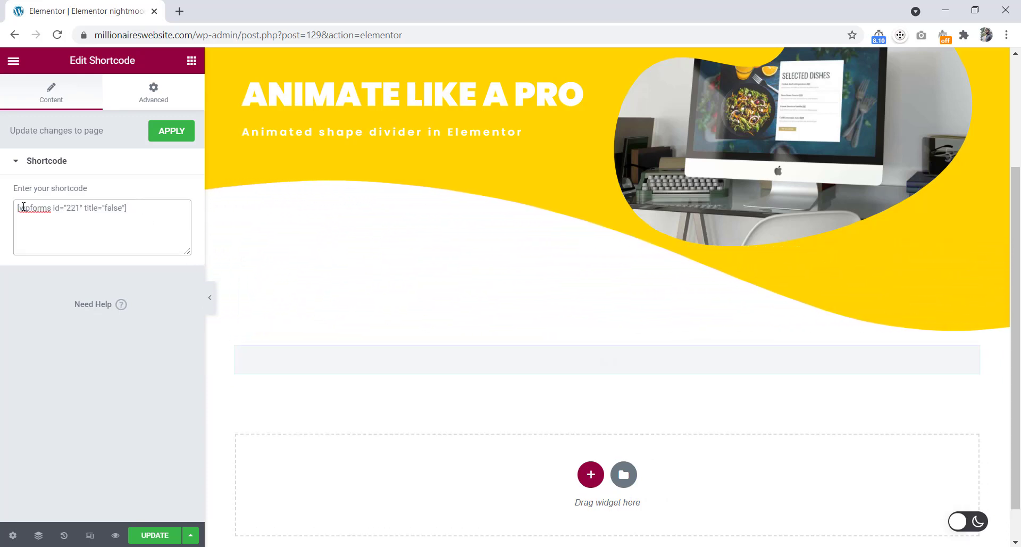
pyautogui.click(171, 131)
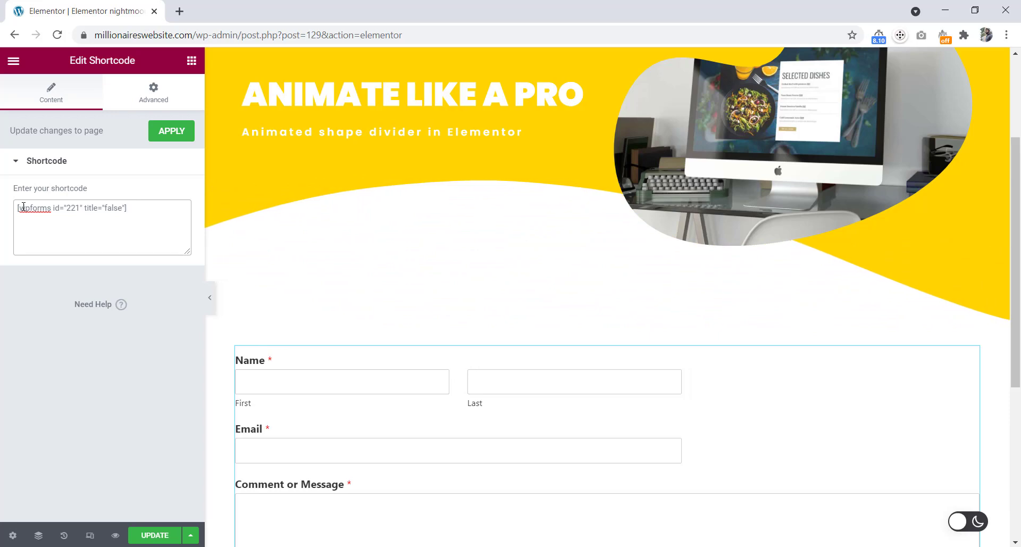
pyautogui.scroll(-3)
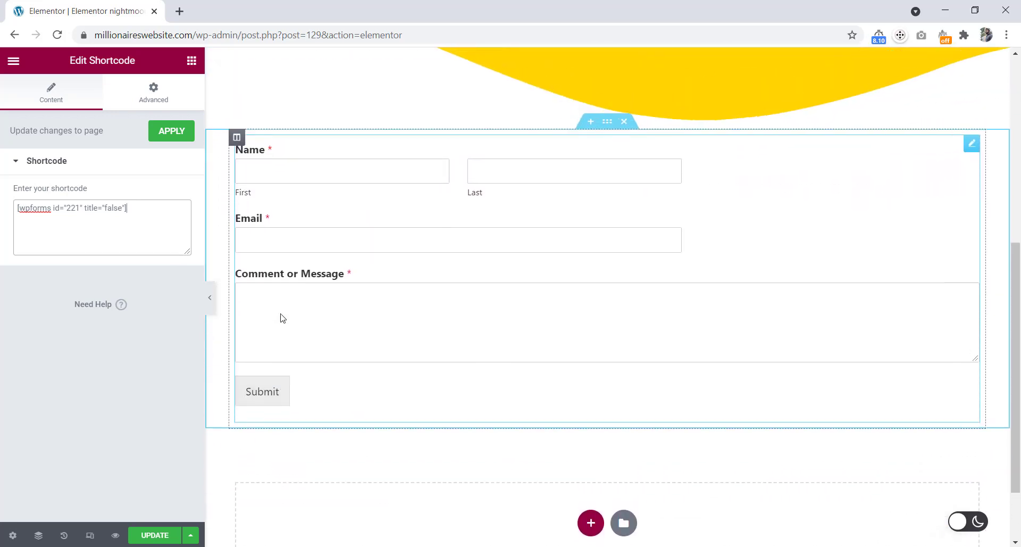
pyautogui.click(172, 131)
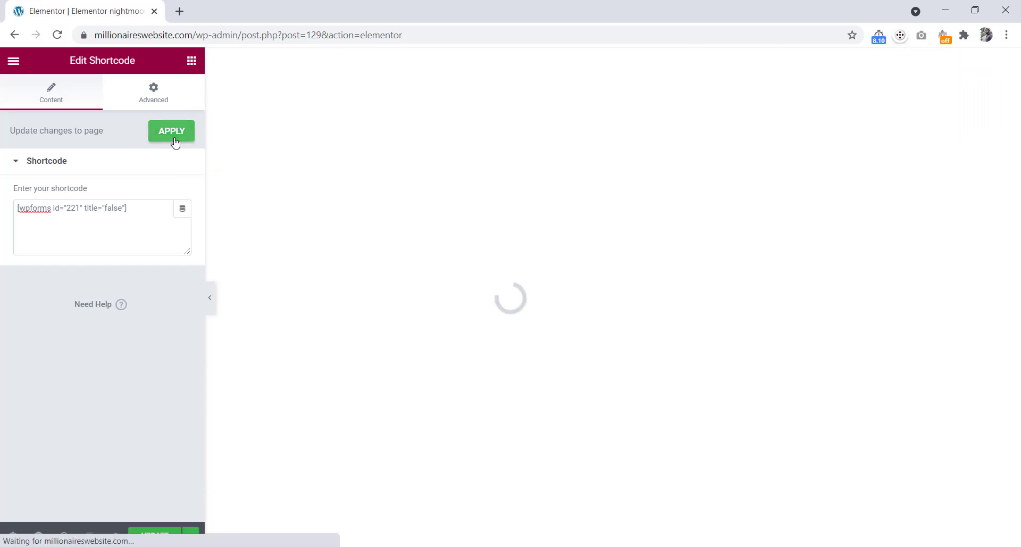
pyautogui.click(172, 131)
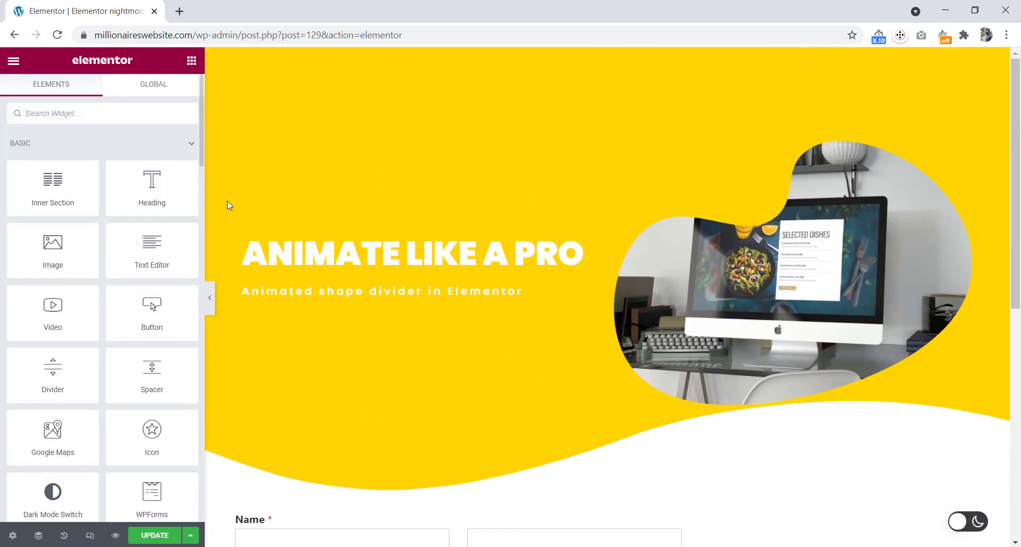
pyautogui.scroll(-3)
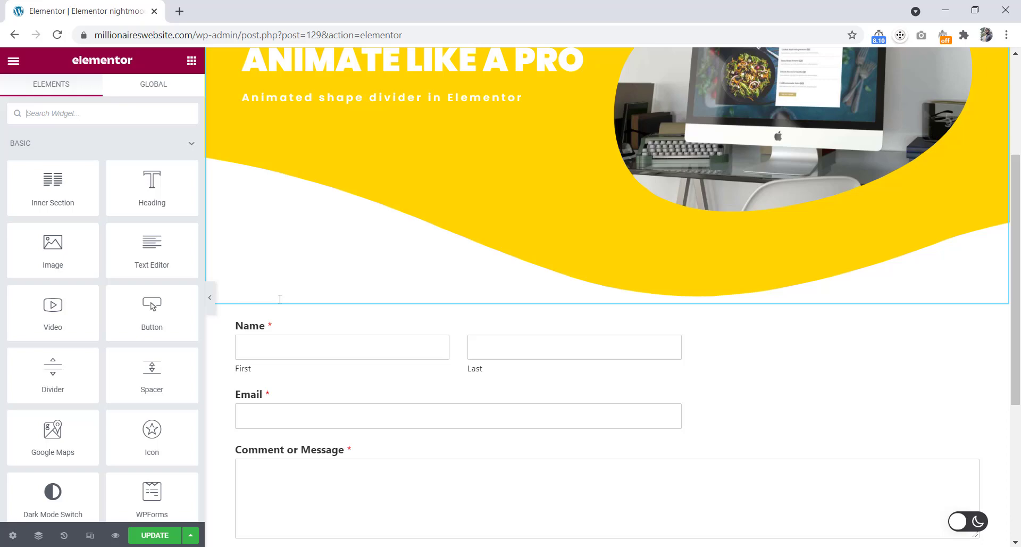
pyautogui.scroll(-3)
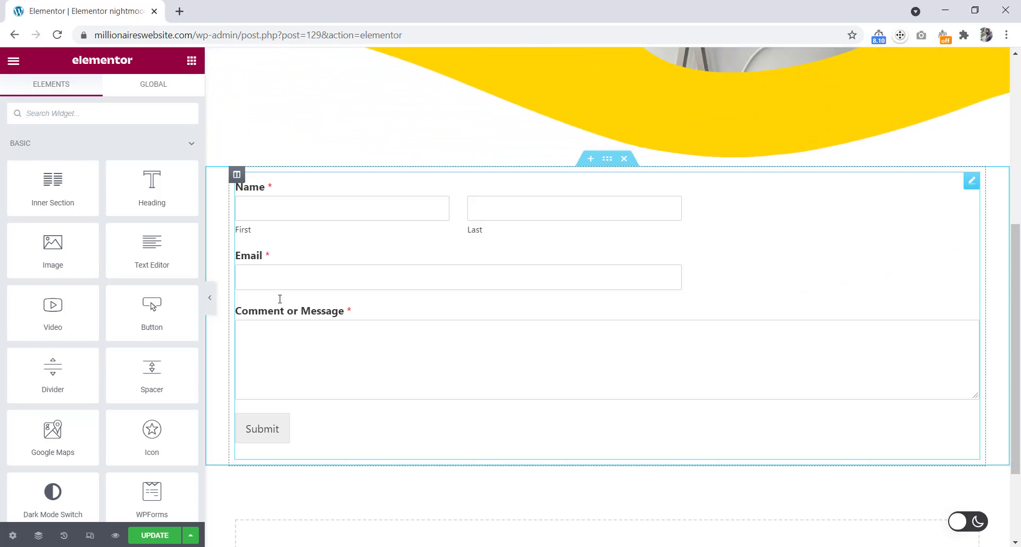